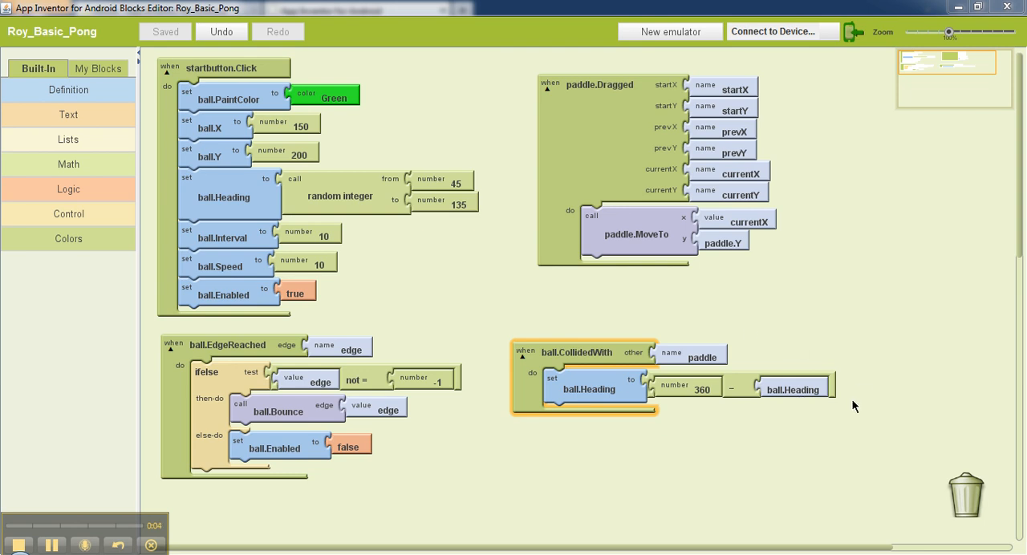
mouse_move(228, 327)
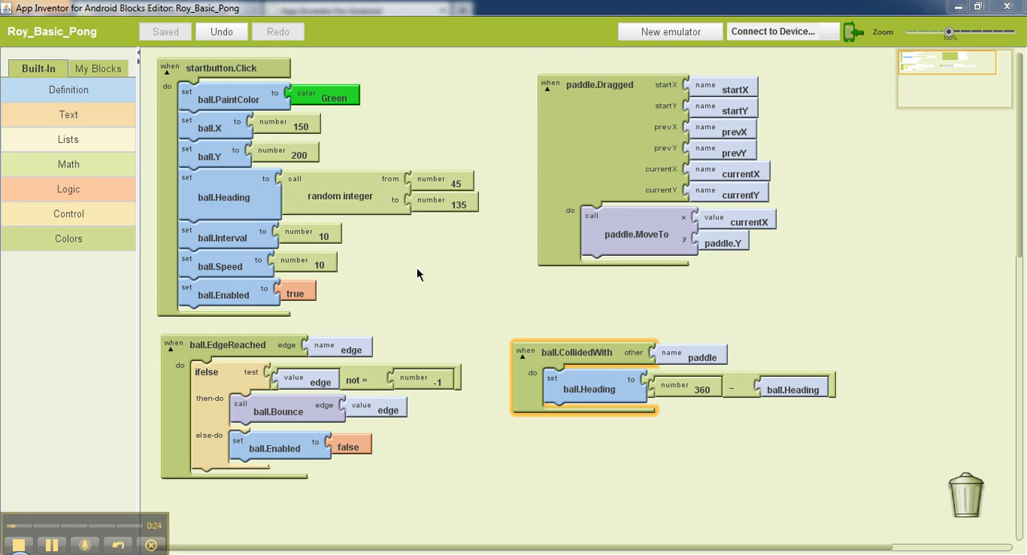
mouse_move(569, 151)
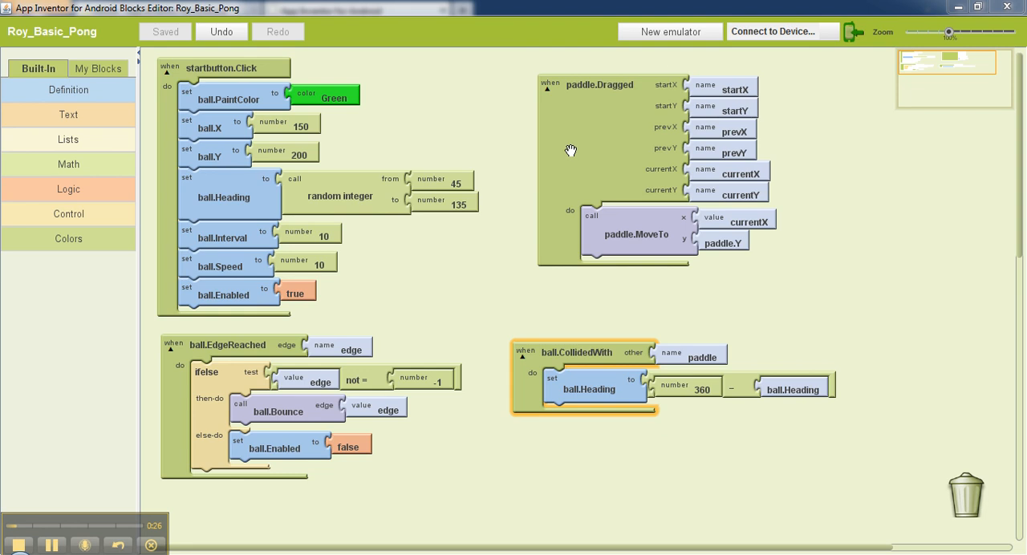
mouse_move(722, 127)
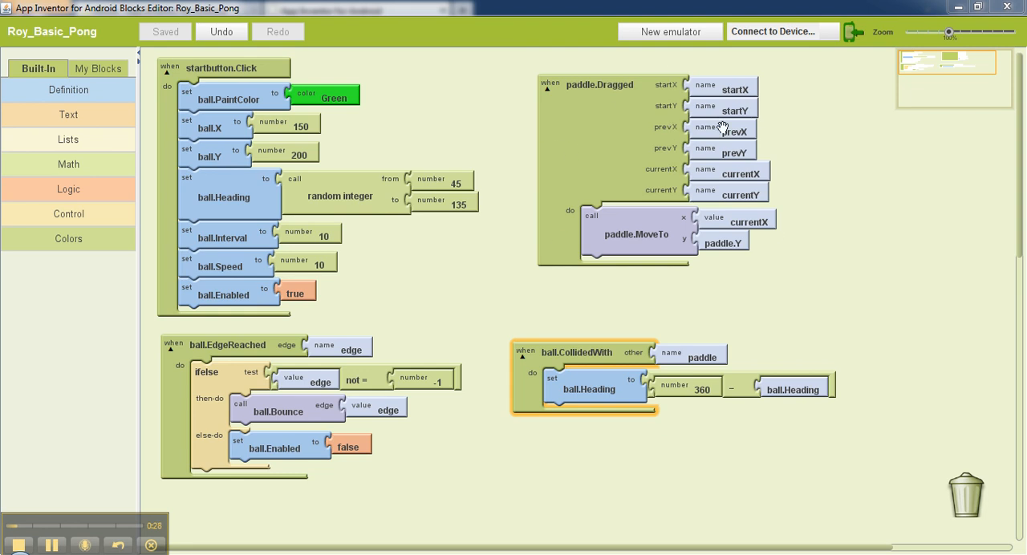
mouse_move(738, 287)
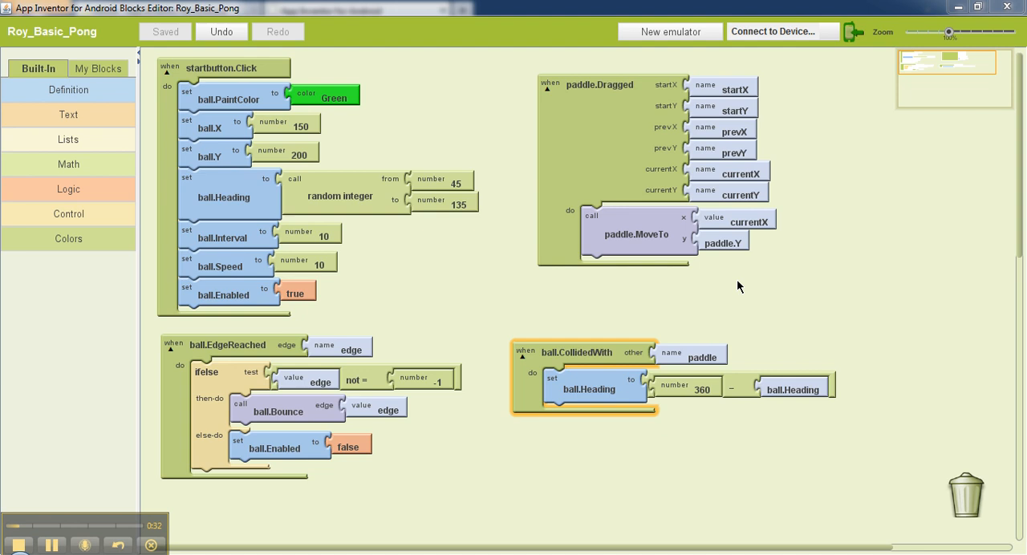
mouse_move(799, 276)
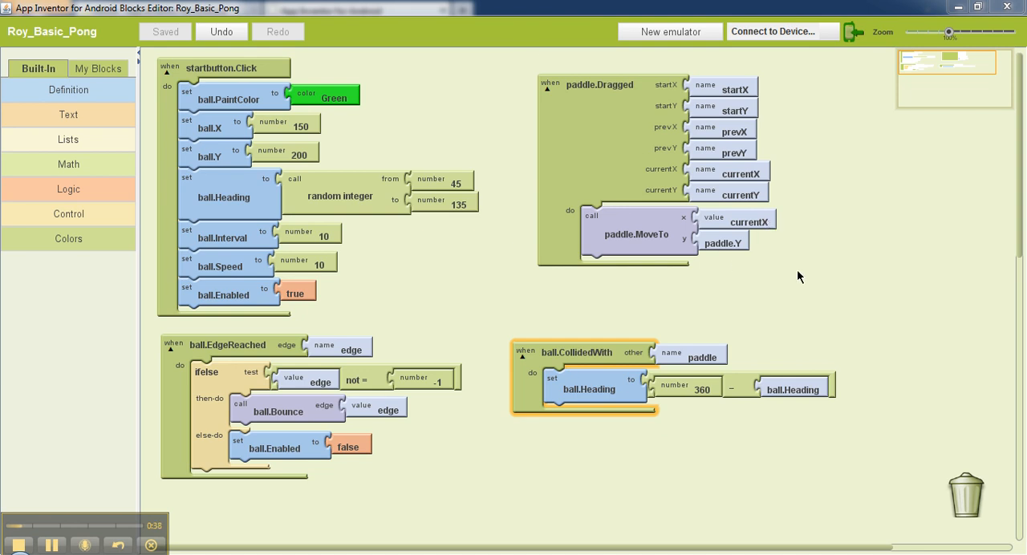
mouse_move(149, 443)
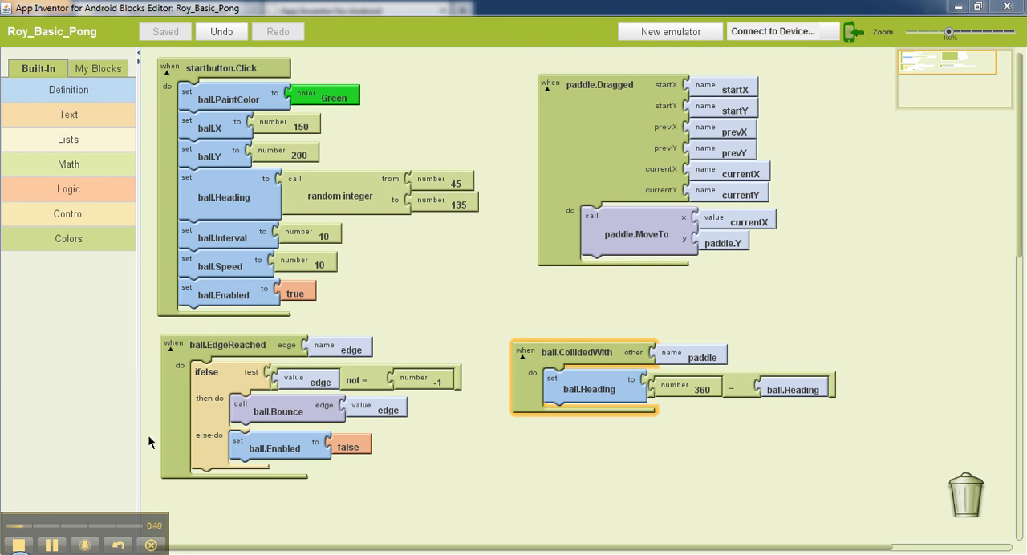
mouse_move(421, 478)
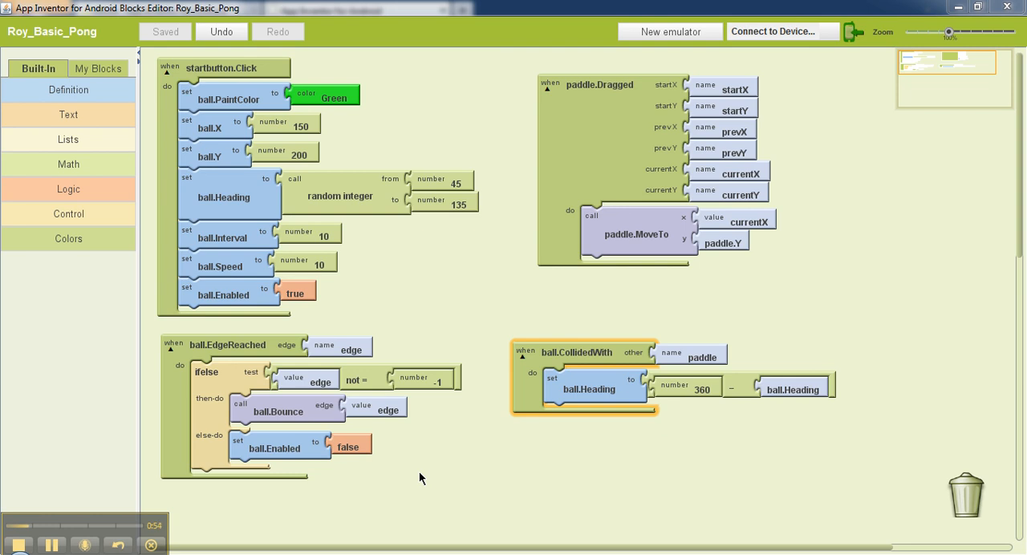
mouse_move(295, 491)
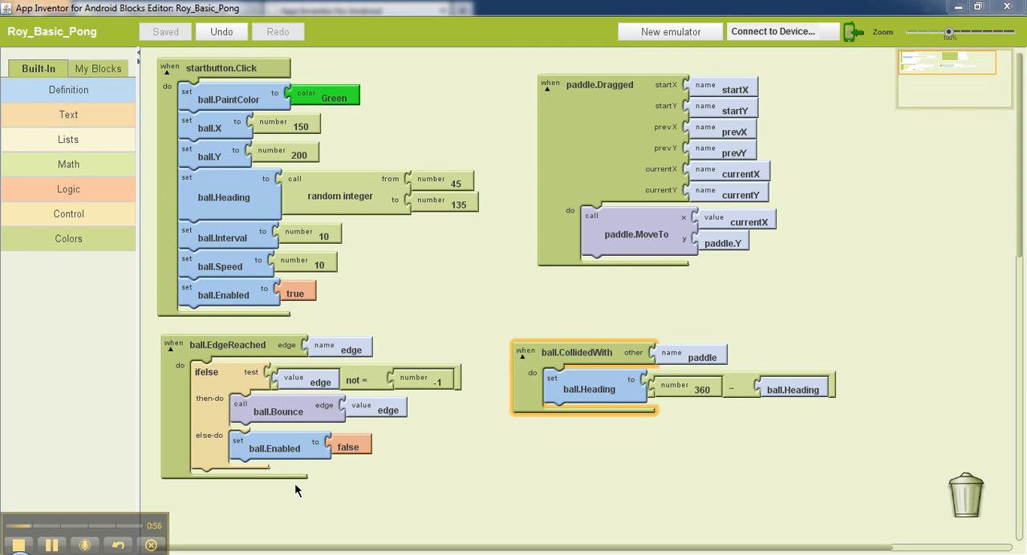
mouse_move(333, 484)
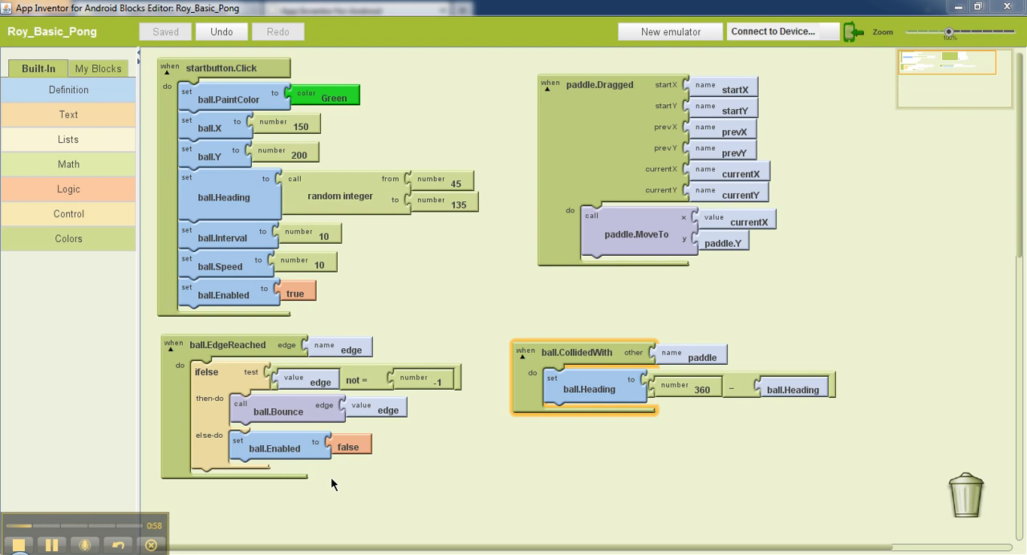
mouse_move(506, 349)
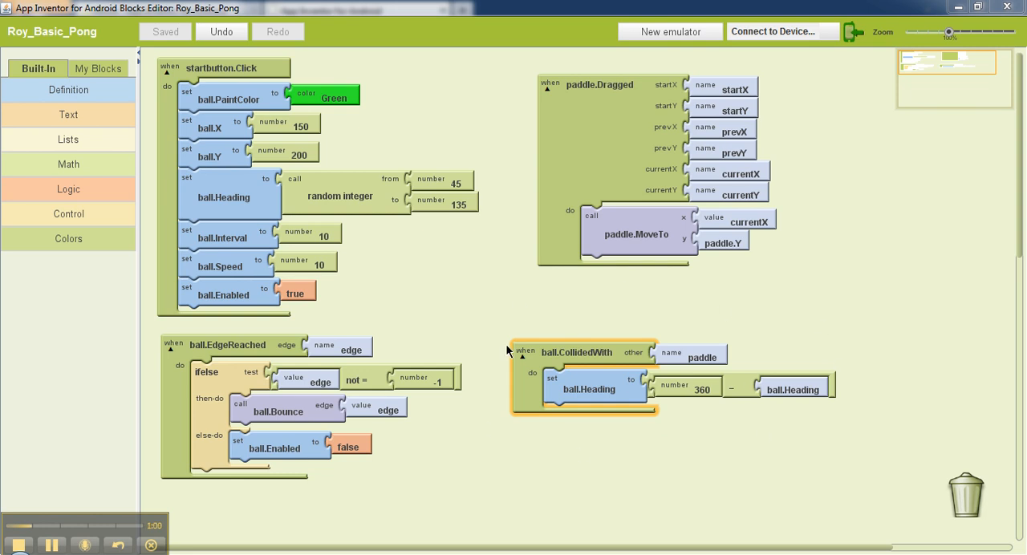
mouse_move(608, 471)
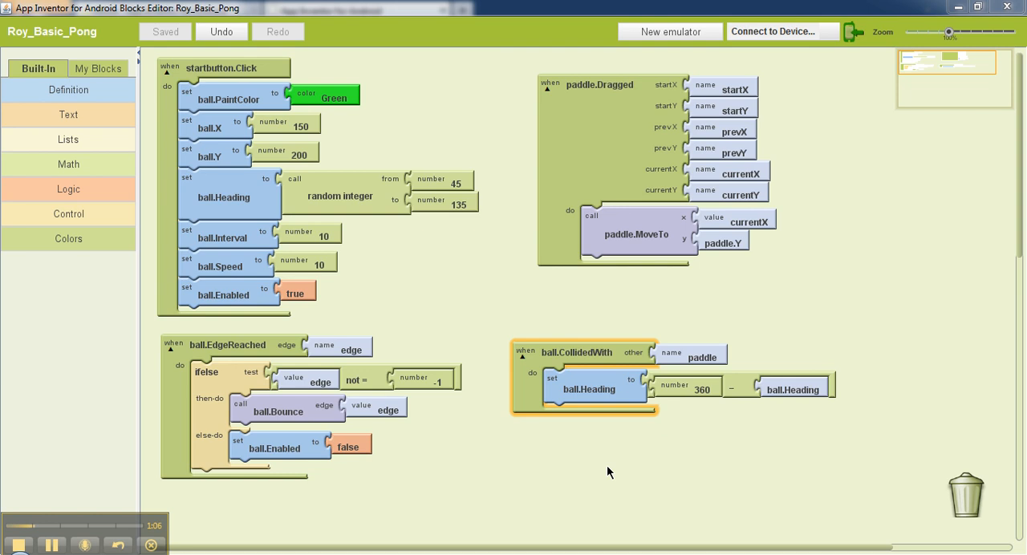
mouse_move(571, 437)
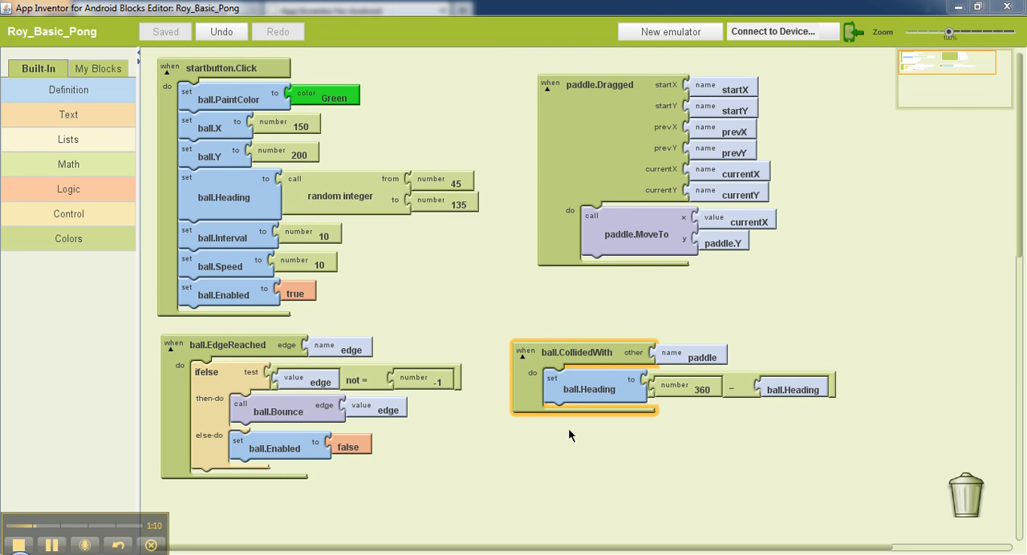
mouse_move(722, 326)
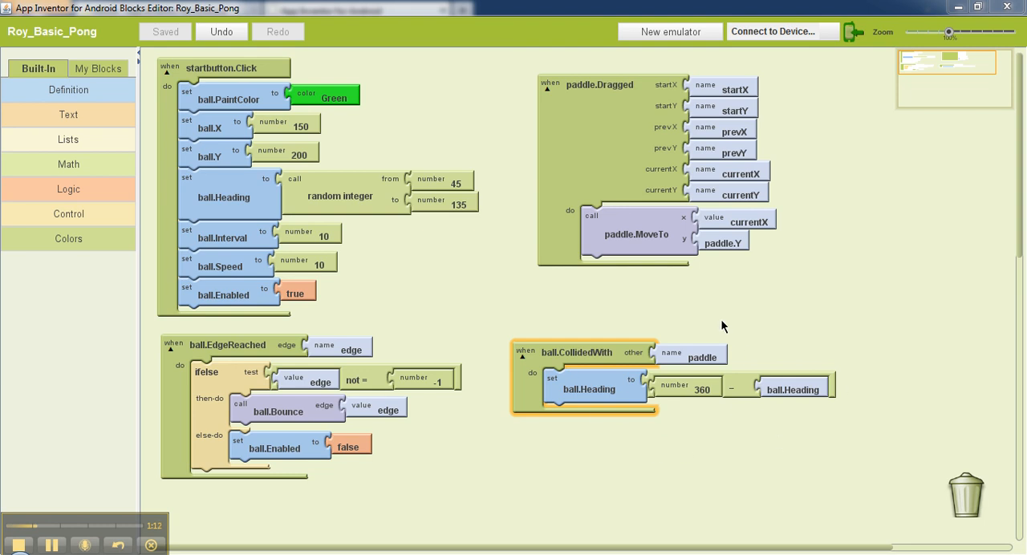
mouse_move(545, 382)
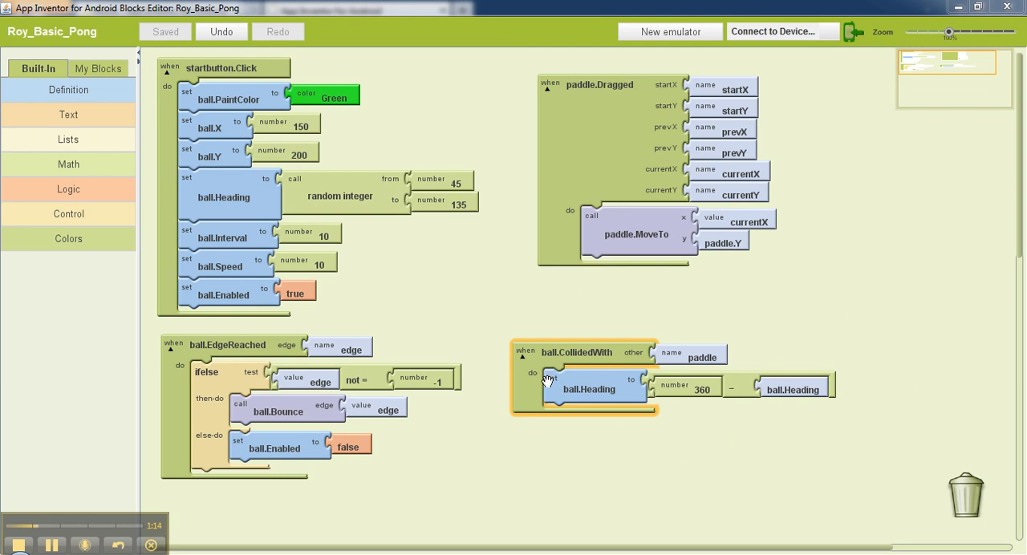
mouse_move(634, 353)
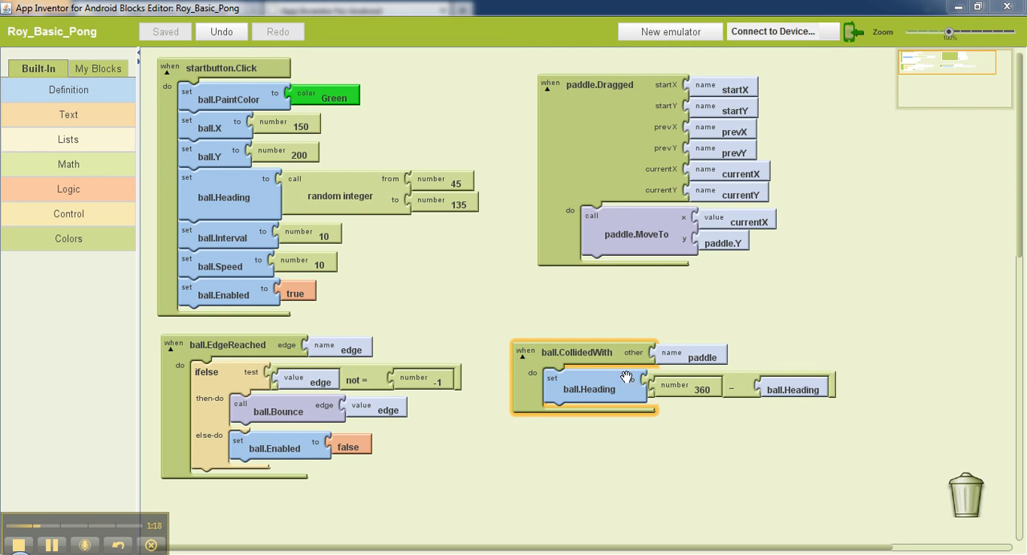
mouse_move(709, 457)
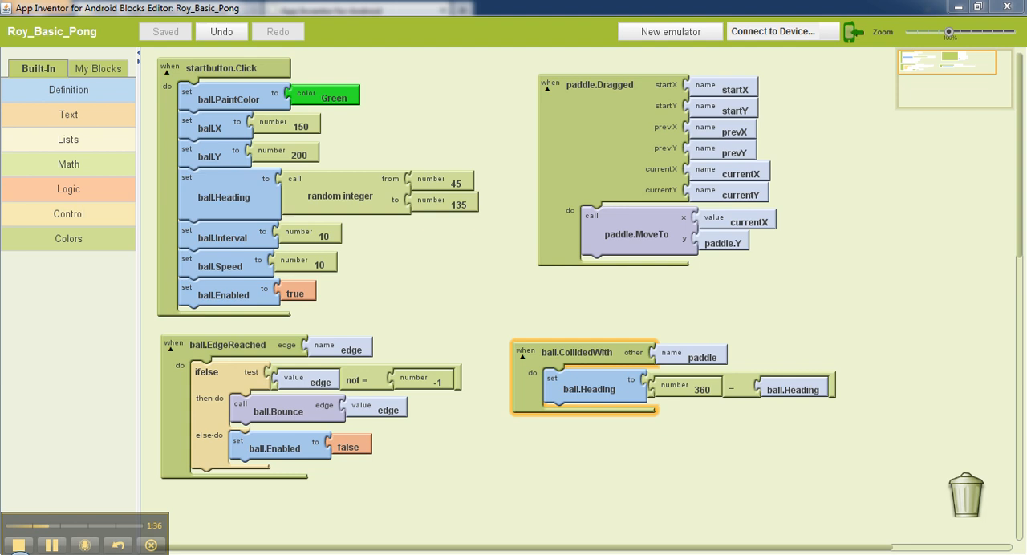
mouse_move(635, 431)
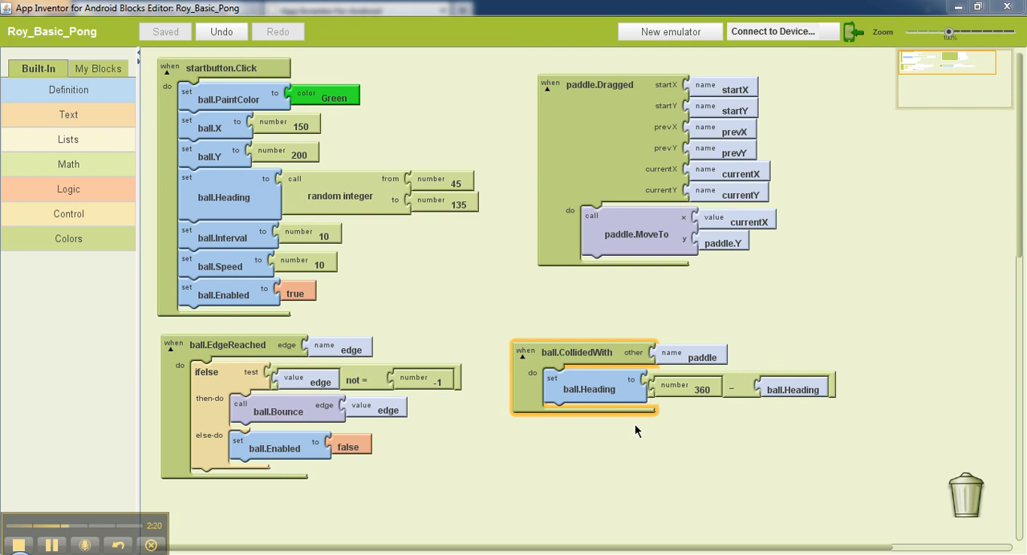
mouse_move(661, 447)
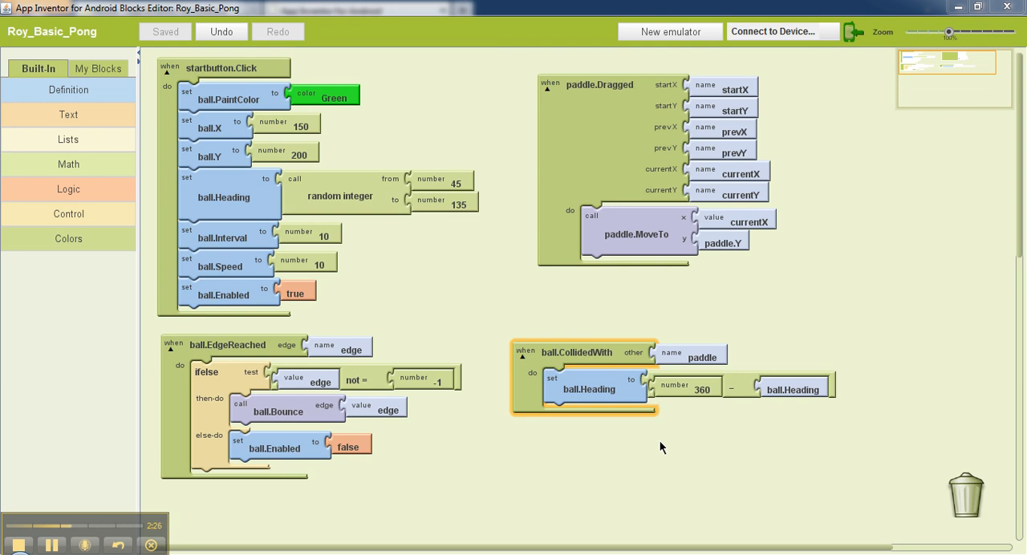
mouse_move(38, 94)
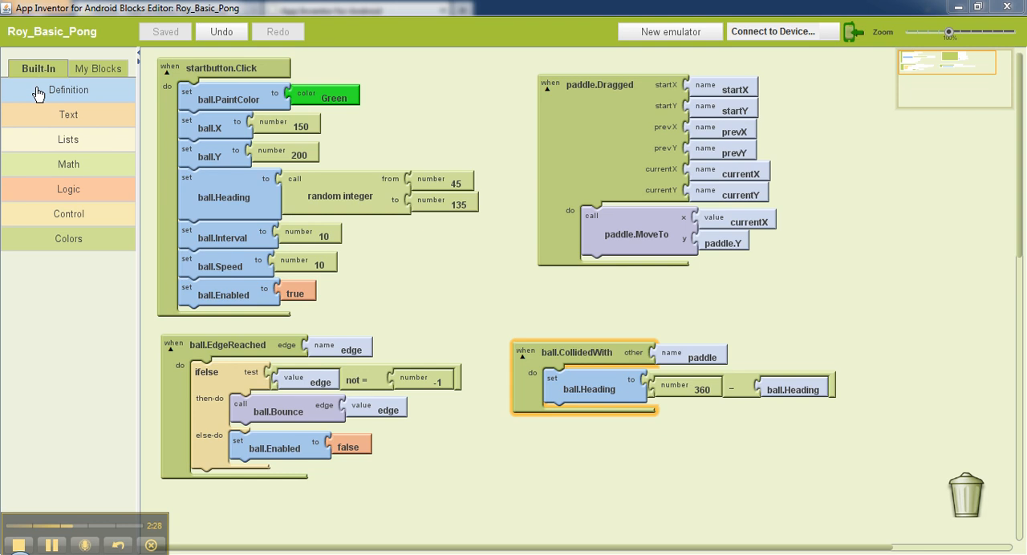
Define a global variable named count with a starting number value of 0
click(68, 88)
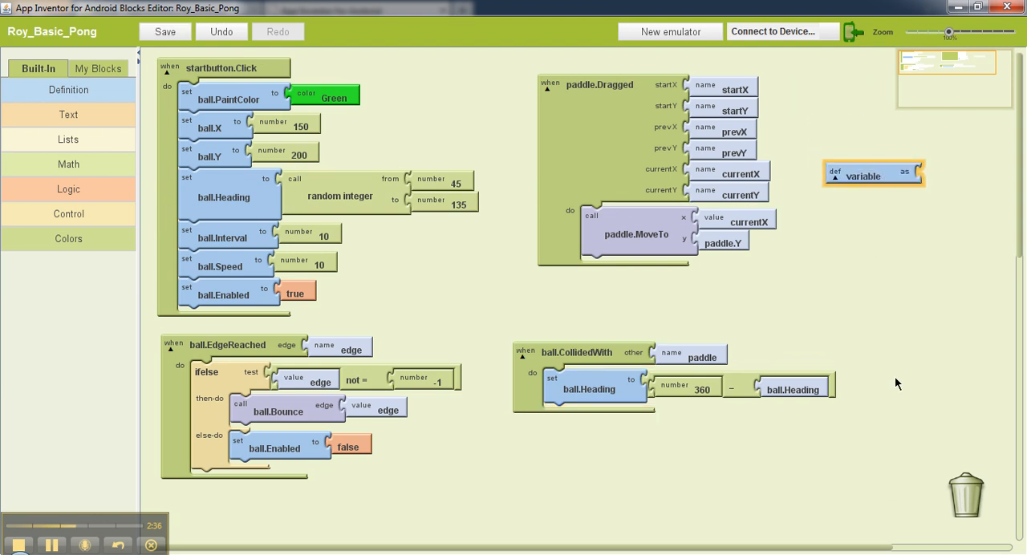
double_click(863, 177)
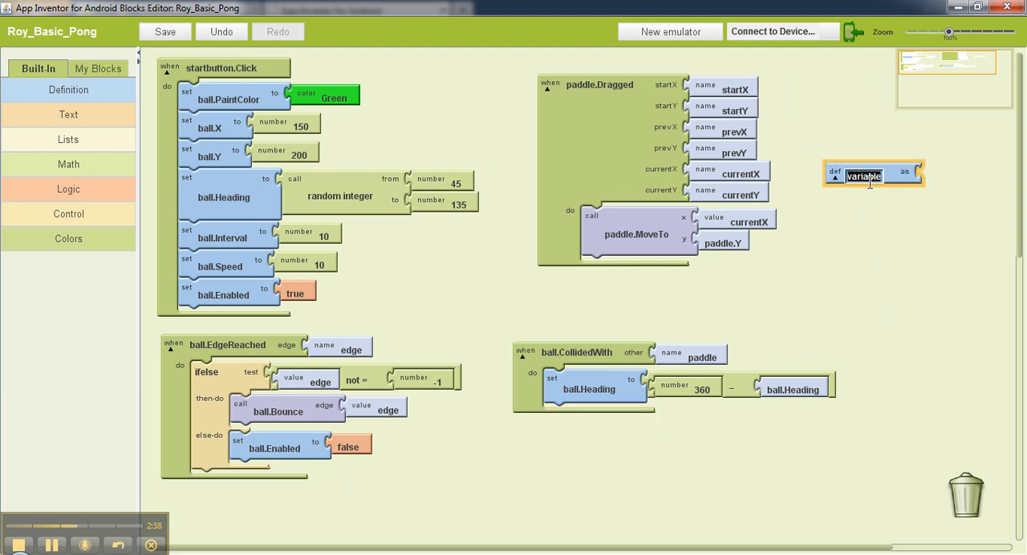
text(count)
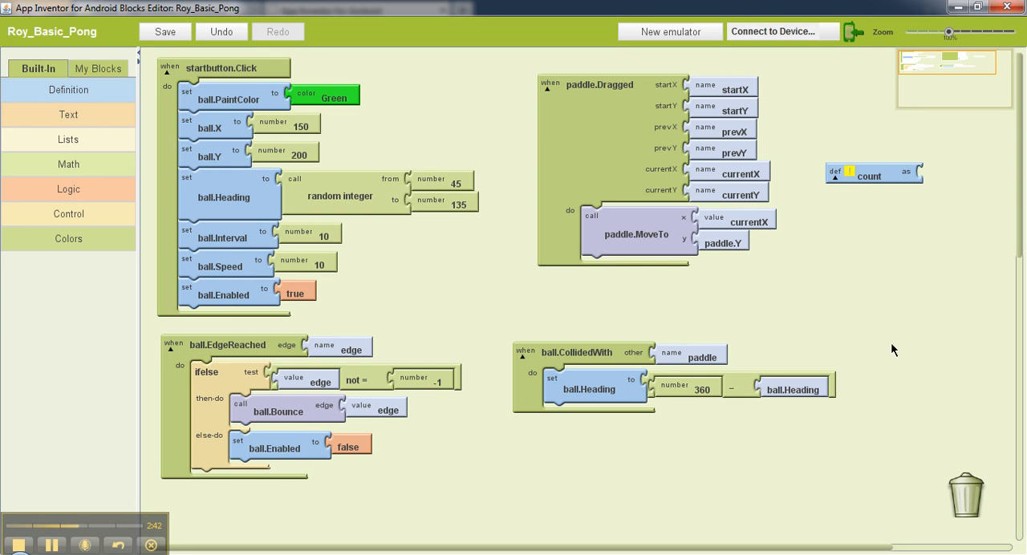
mouse_move(893, 334)
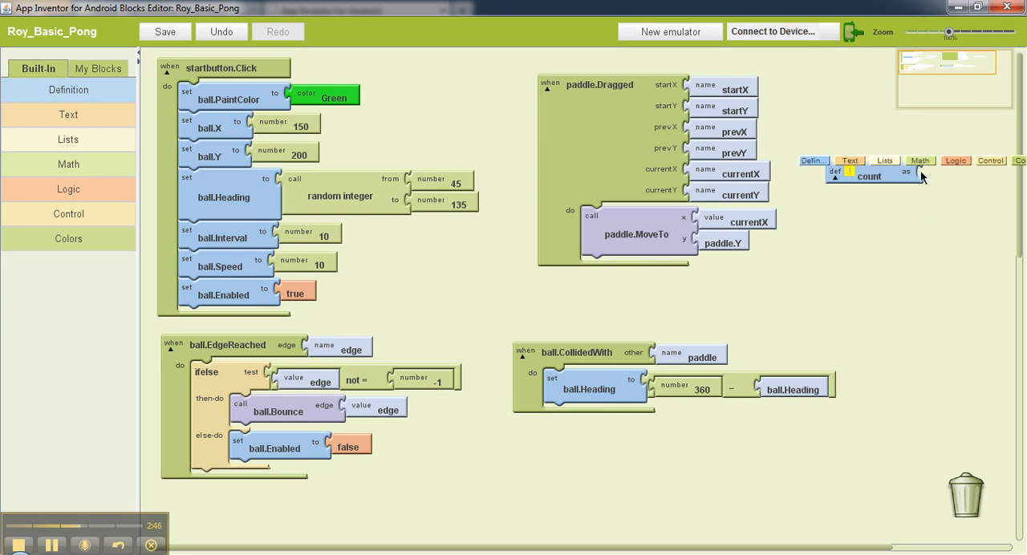
click(919, 160)
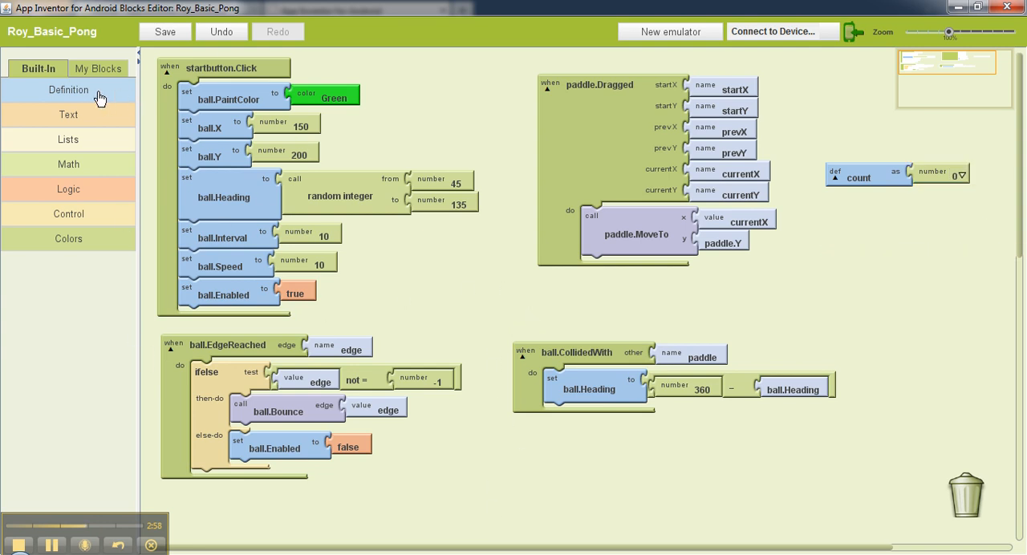
click(98, 67)
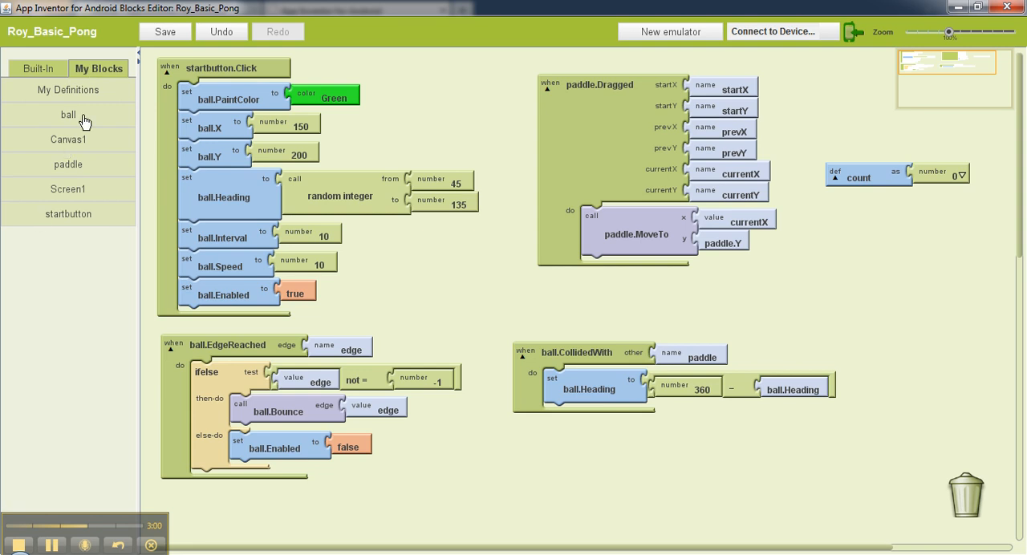
mouse_move(350, 282)
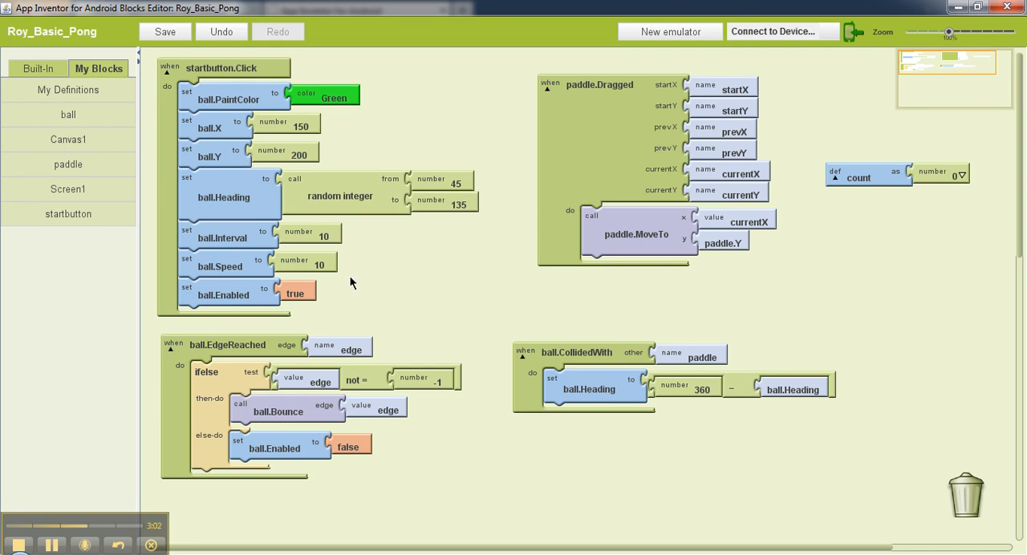
mouse_move(385, 287)
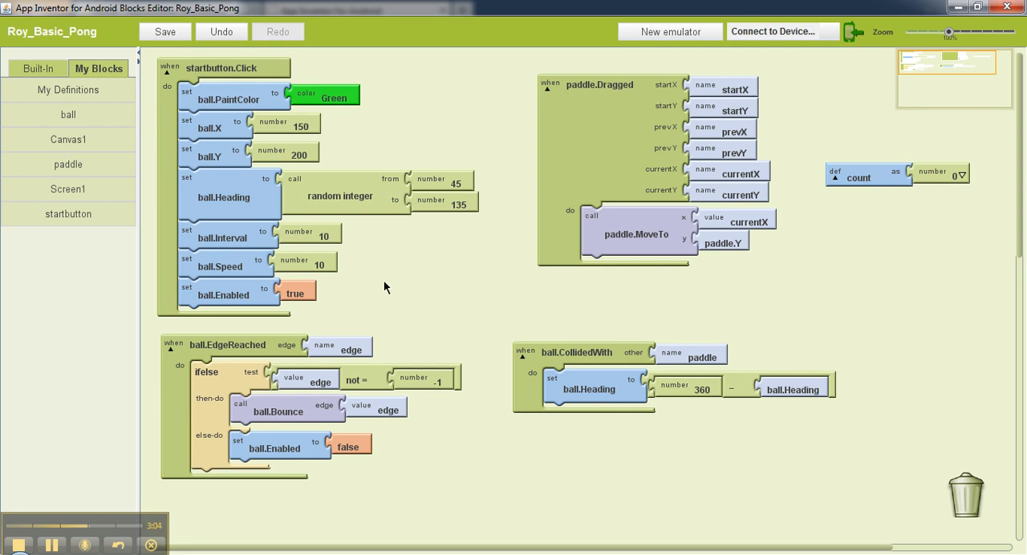
Save the project and bring up the count getter and setter blocks in My Definitions
click(164, 32)
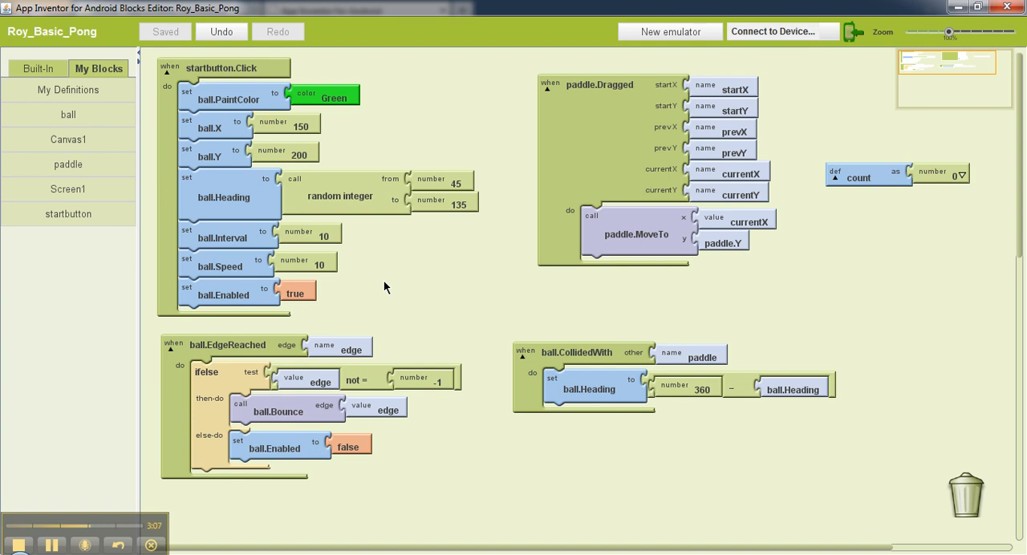
mouse_move(84, 77)
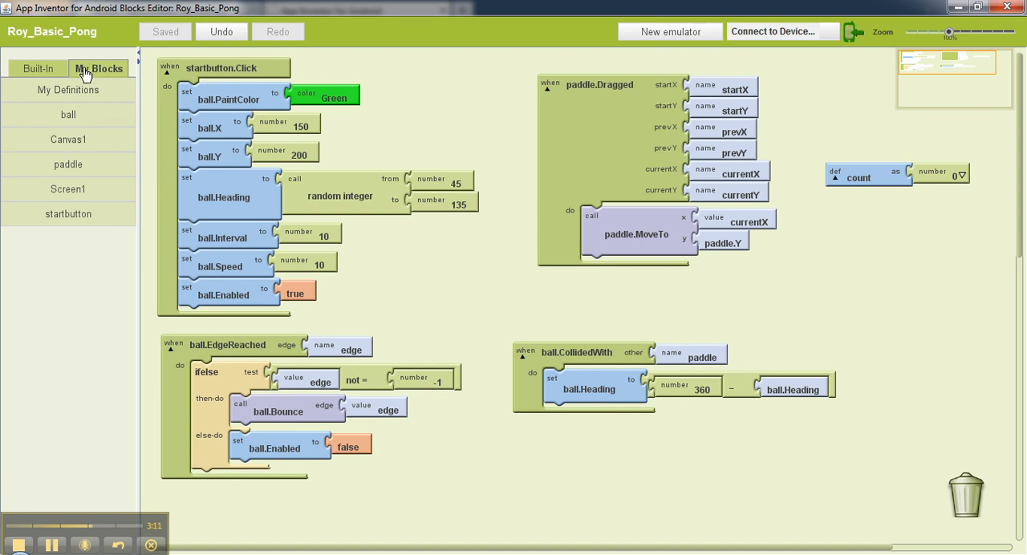
mouse_move(81, 96)
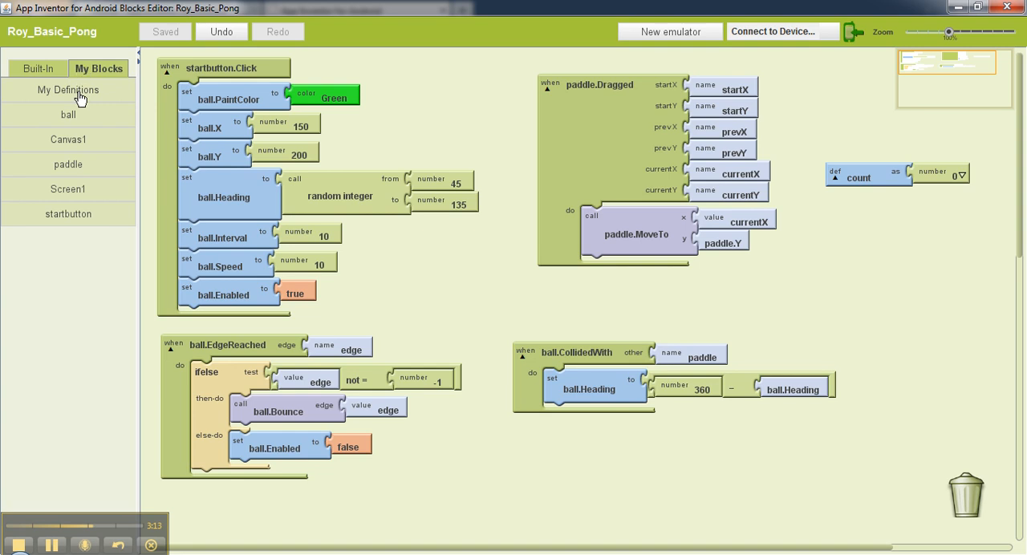
click(68, 88)
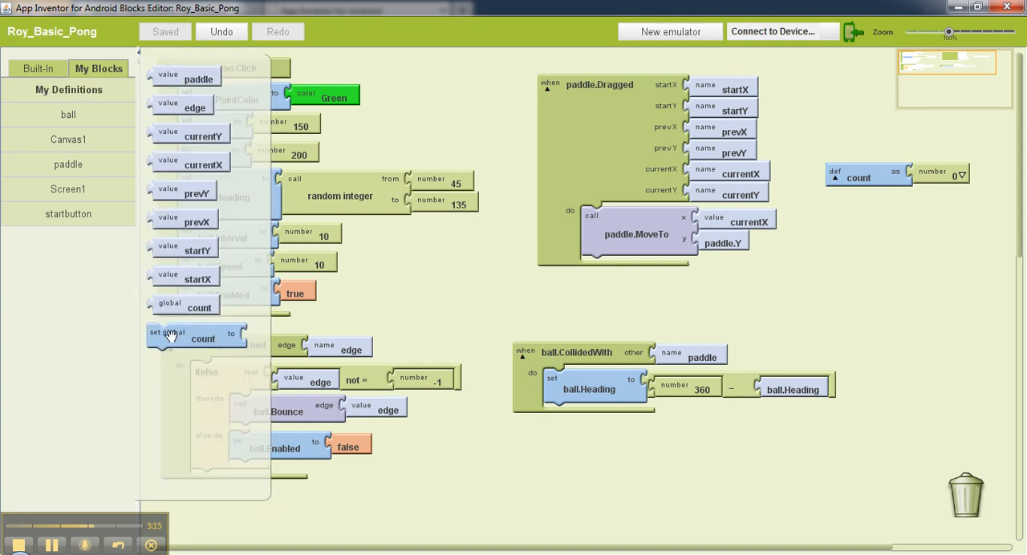
mouse_move(221, 364)
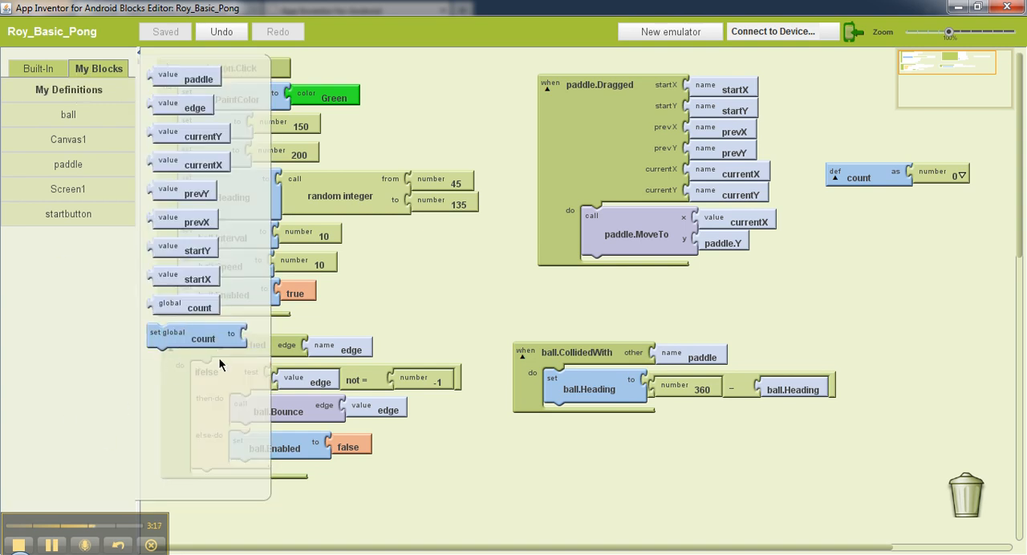
mouse_move(179, 355)
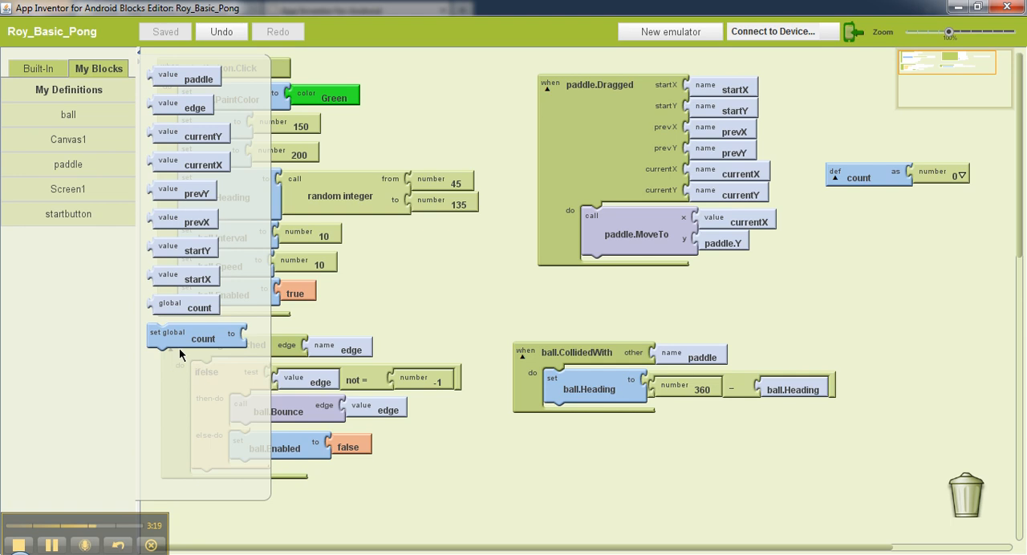
mouse_move(170, 340)
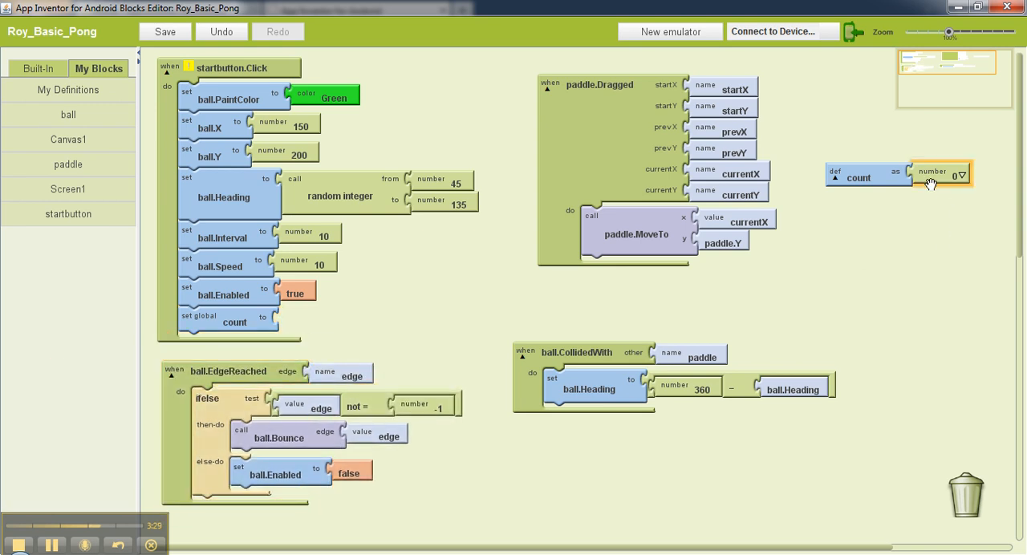
mouse_move(943, 174)
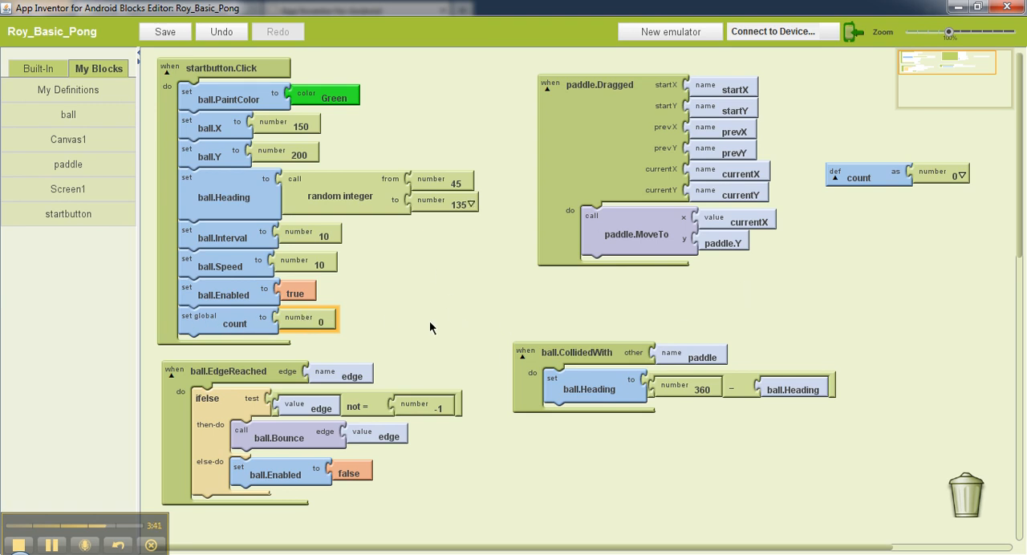
mouse_move(441, 322)
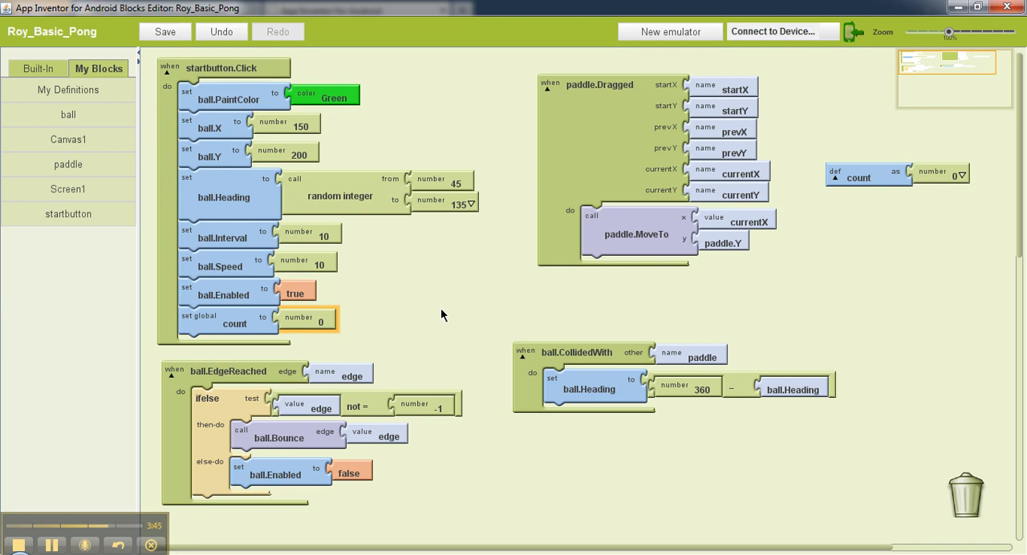
click(163, 32)
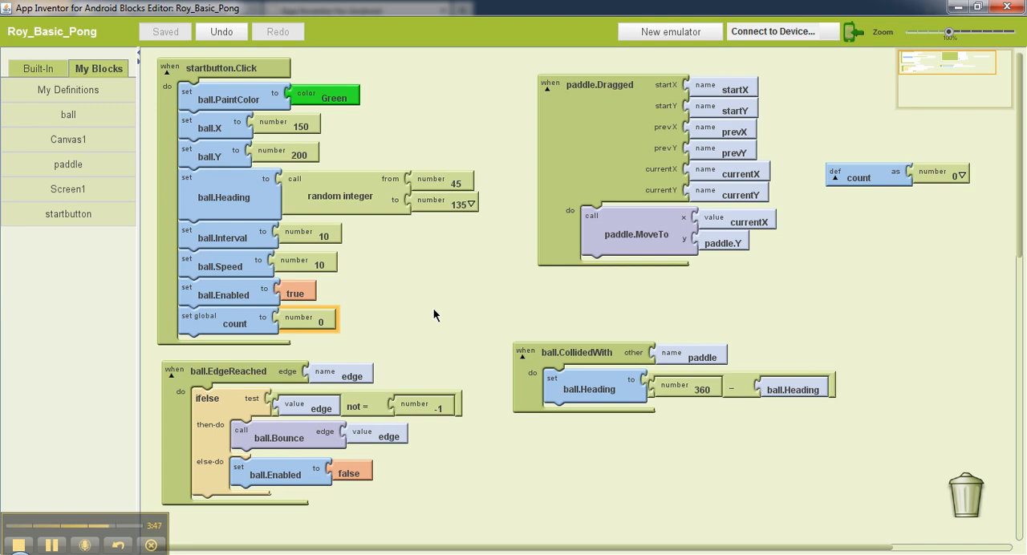
mouse_move(852, 375)
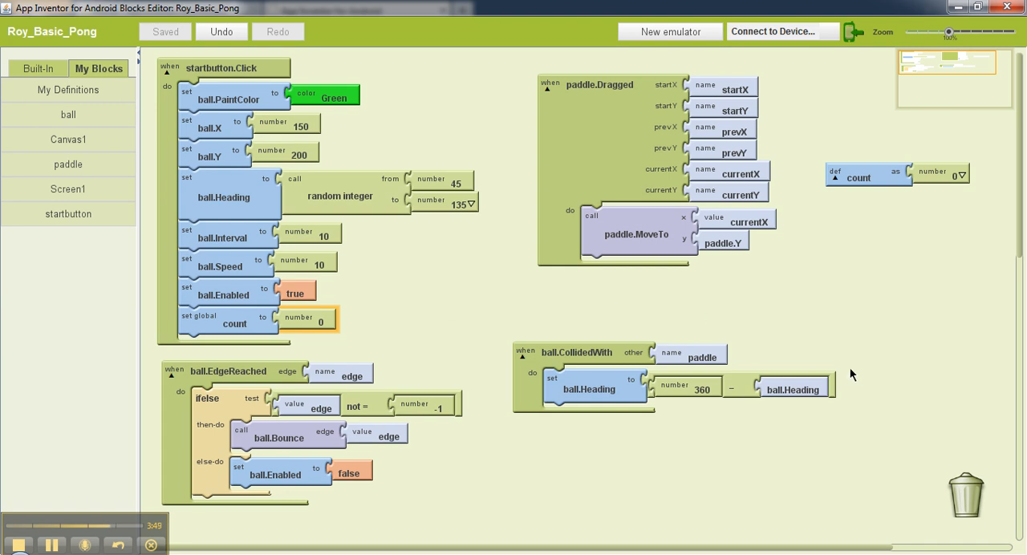
scroll(down, 3)
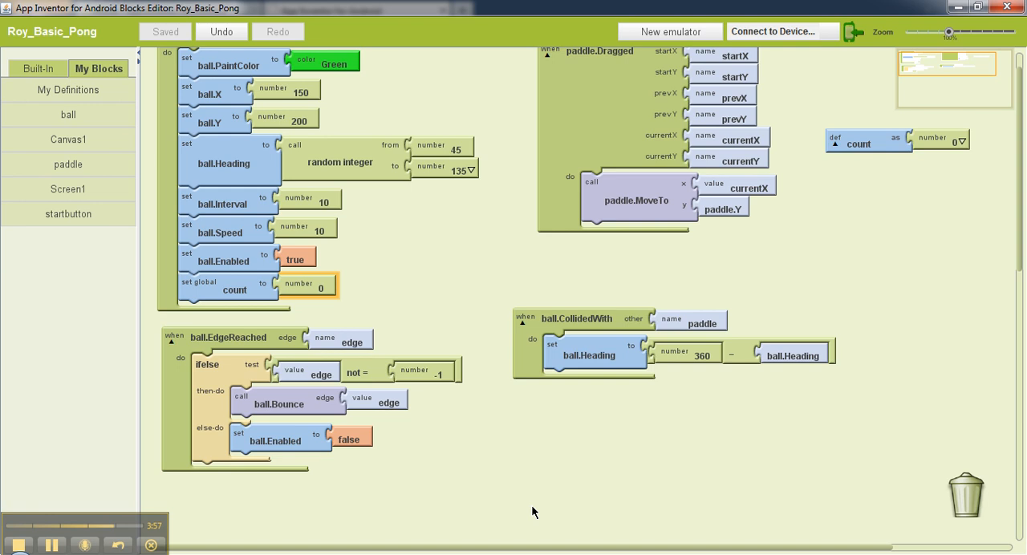
mouse_move(562, 416)
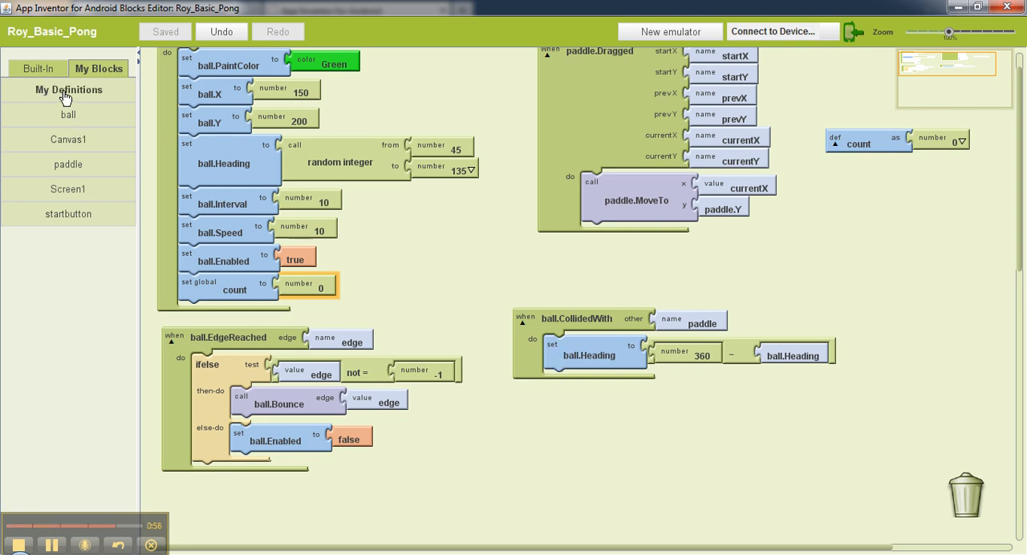
Set global count to count + 1 inside ball.CollidedWith and save the project
click(68, 90)
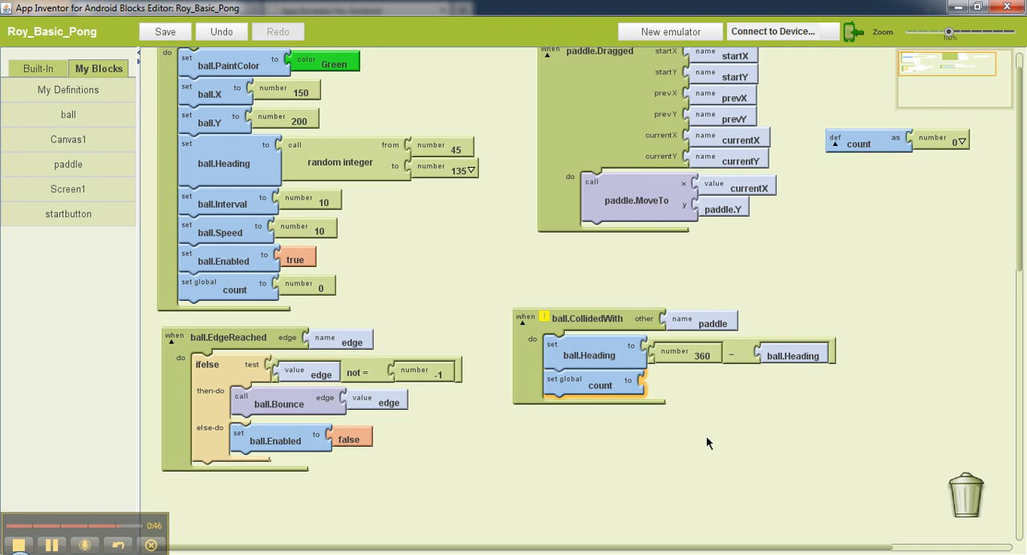
mouse_move(650, 399)
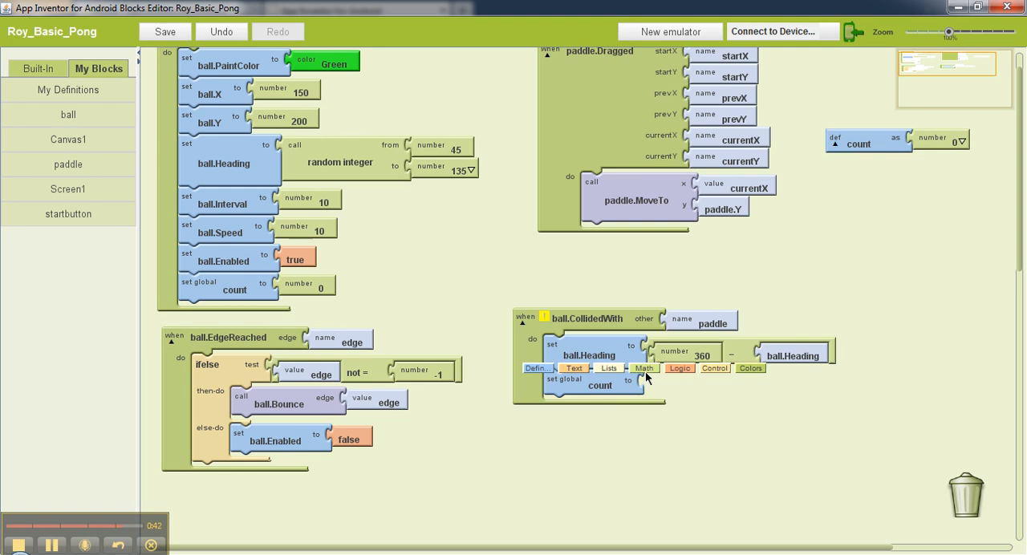
click(645, 369)
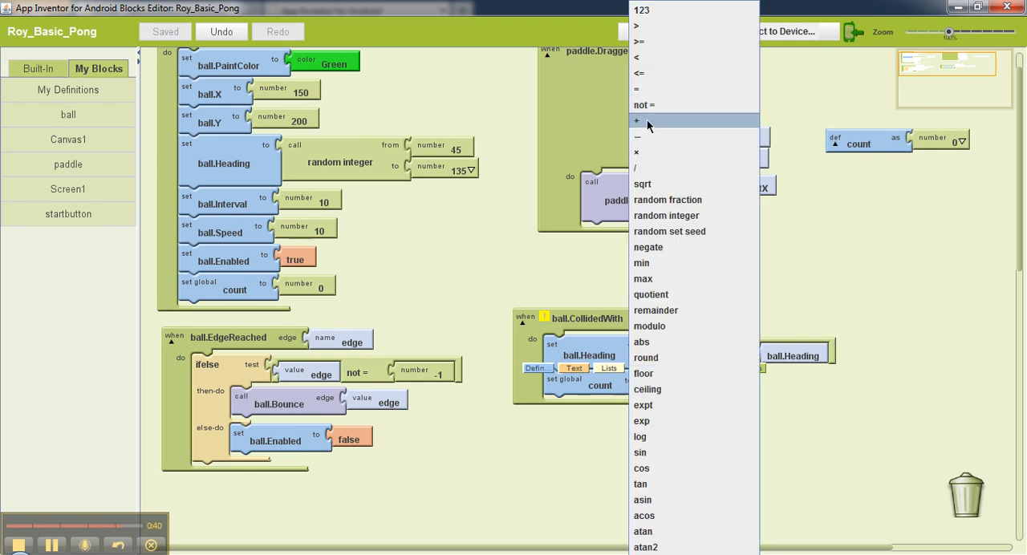
click(637, 120)
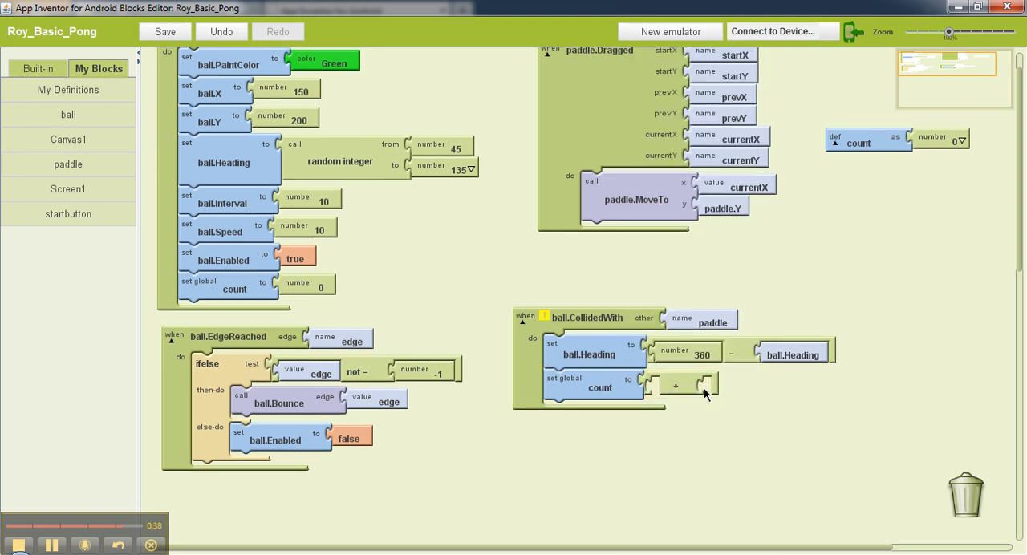
click(675, 387)
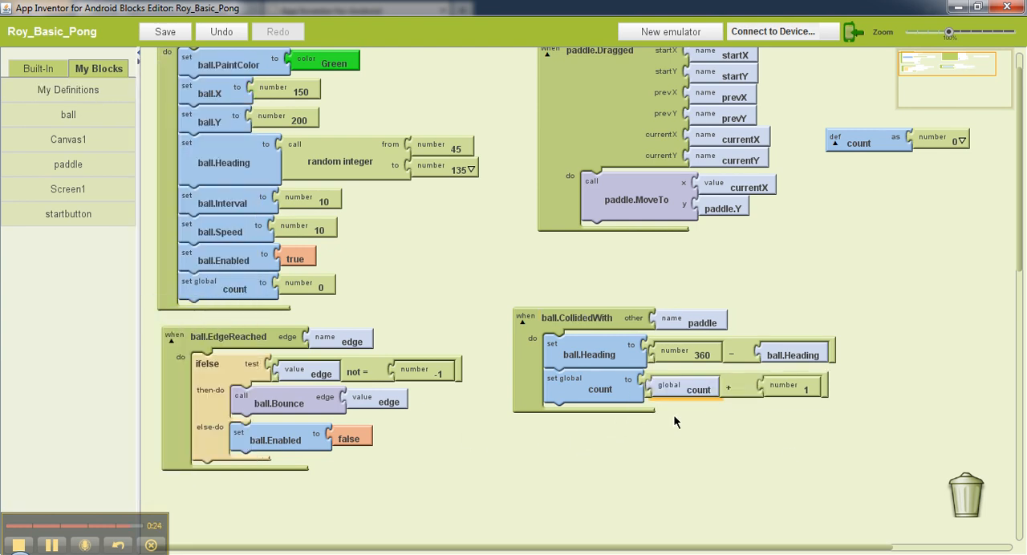
mouse_move(831, 456)
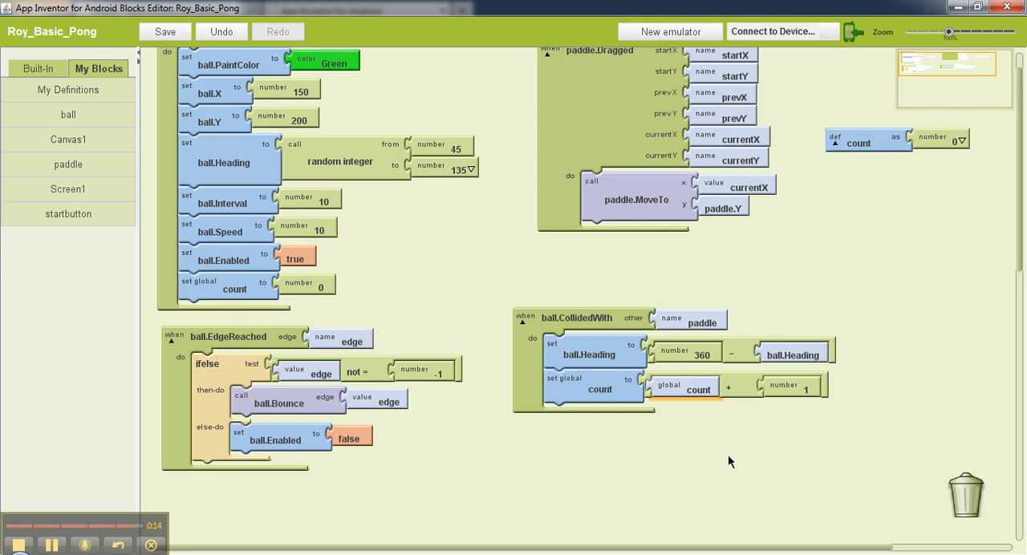
click(165, 32)
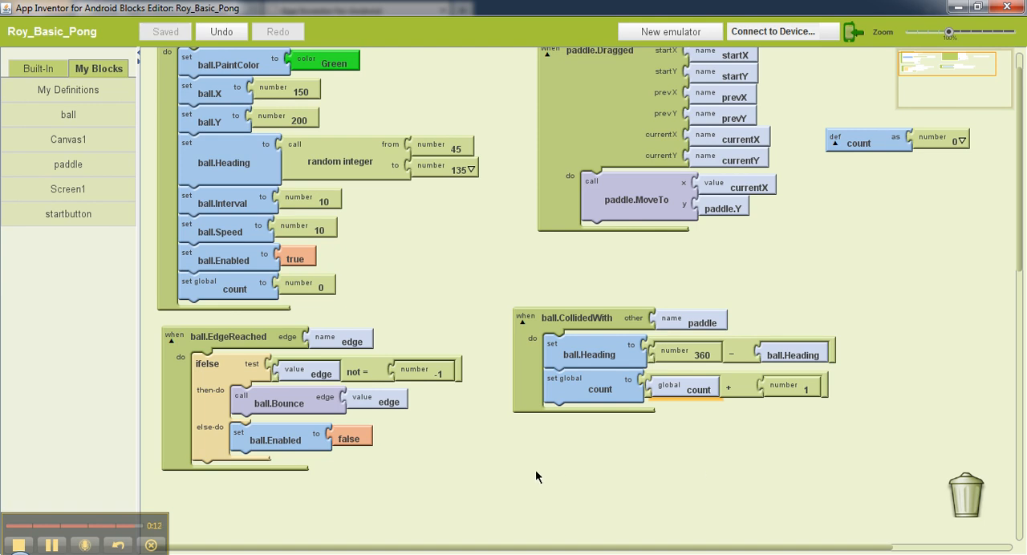